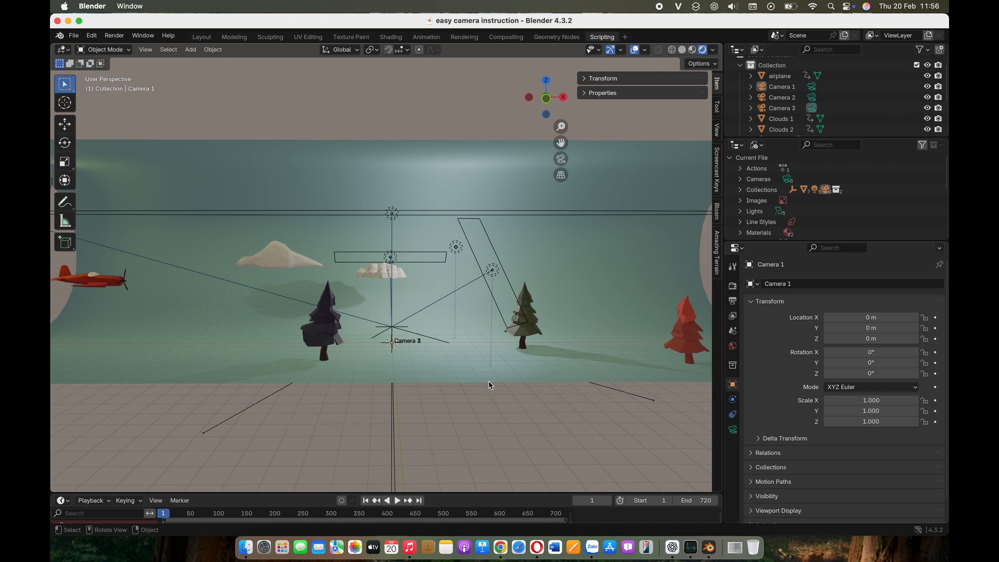
pyautogui.moveTo(229, 52)
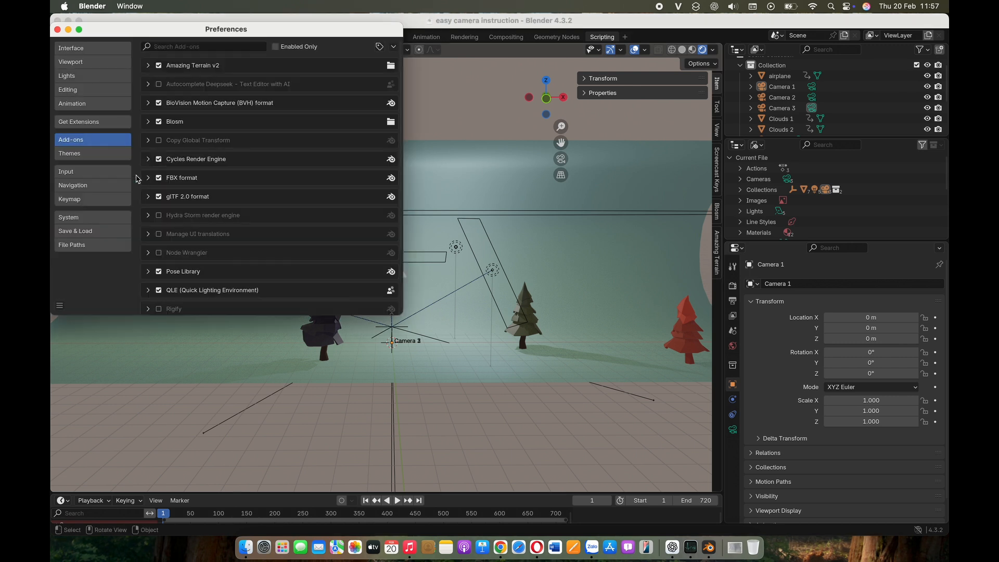
# Install the Easy camera.py add-on from disk in Preferences.
pyautogui.click(393, 45)
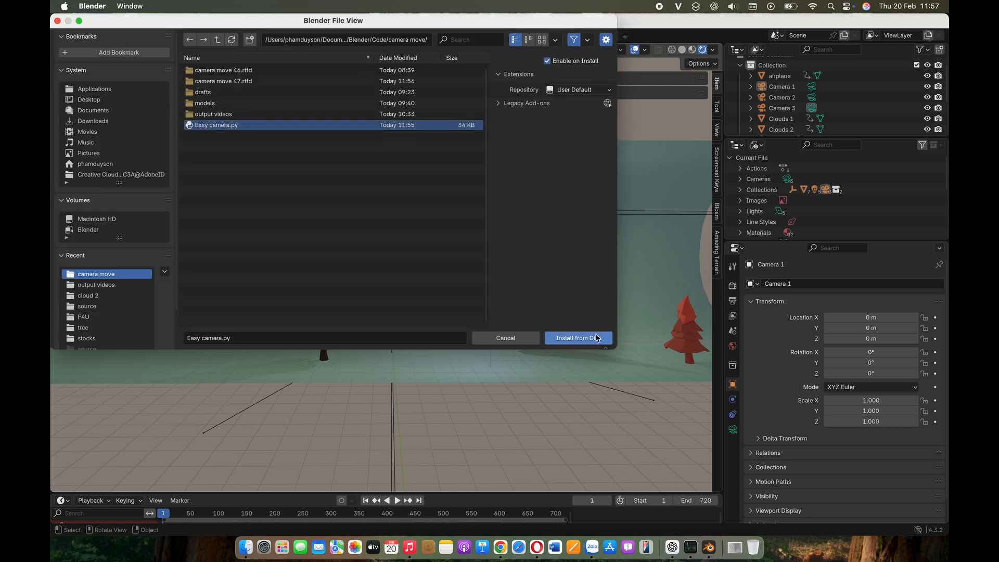
pyautogui.click(577, 338)
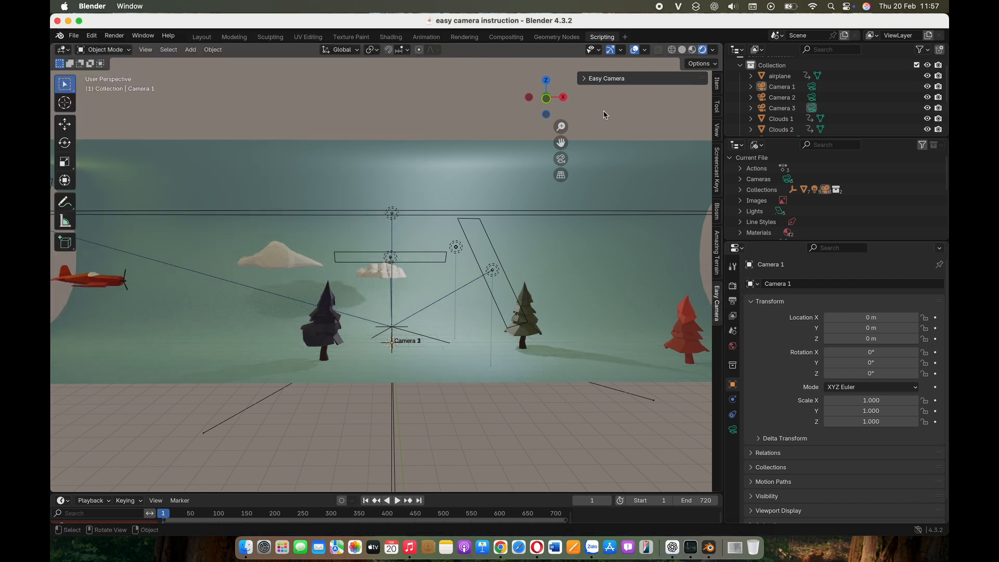
# Draw and reshape Camera 1's orbit curve from the Easy Camera panel, then finish the orbit.
pyautogui.click(584, 78)
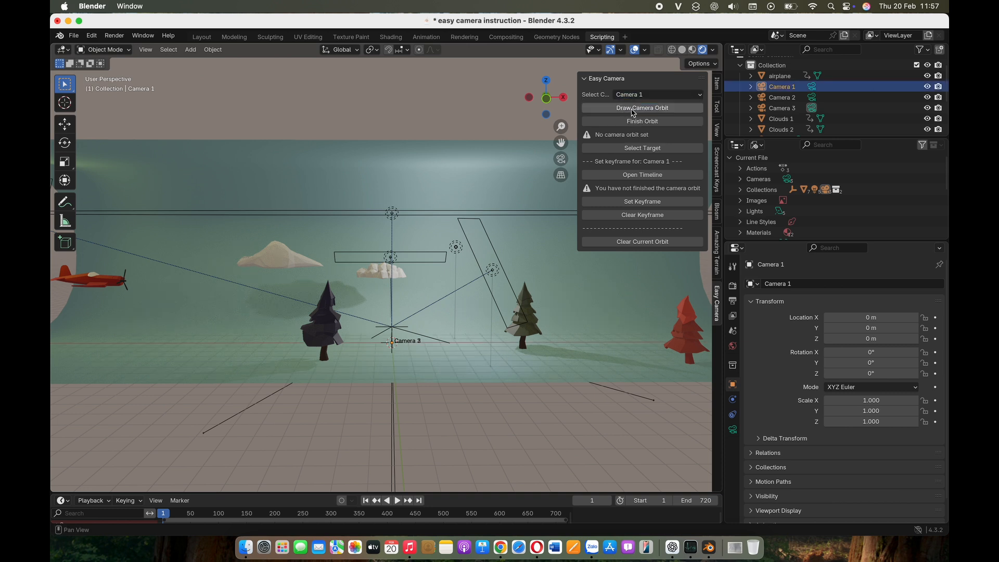
pyautogui.click(642, 108)
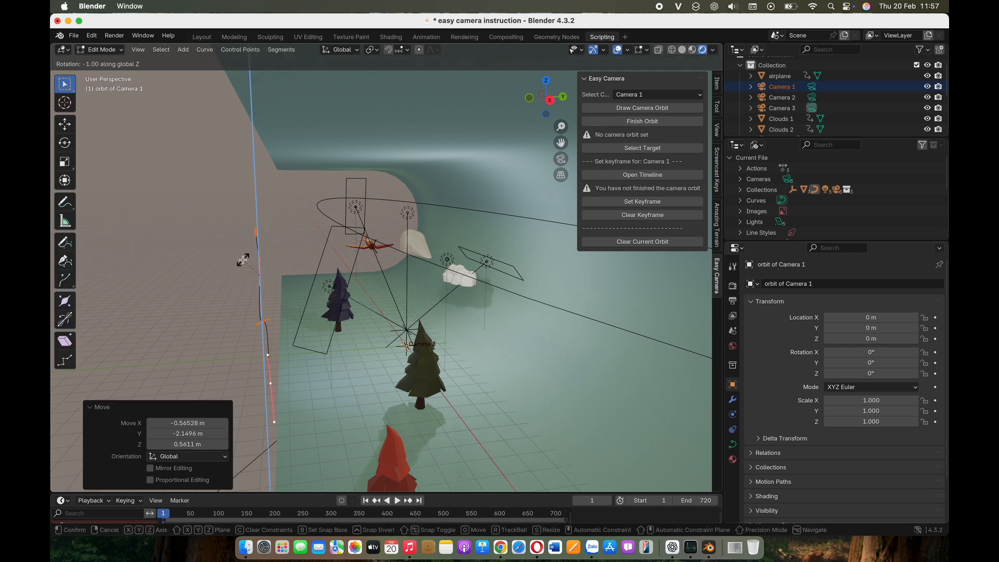
pyautogui.click(642, 121)
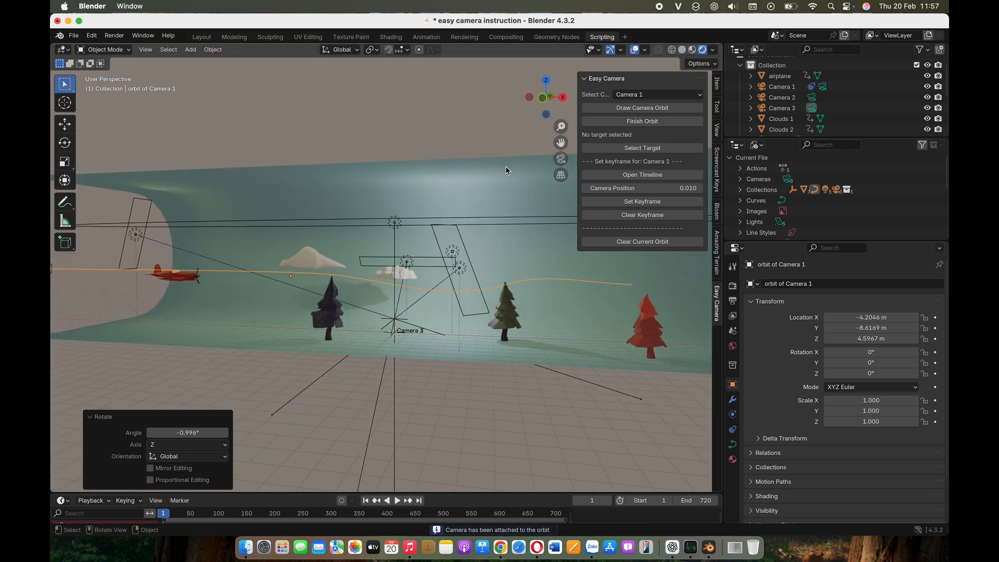
# Set the airplane as Camera 1's target in the Easy Camera panel.
pyautogui.click(641, 148)
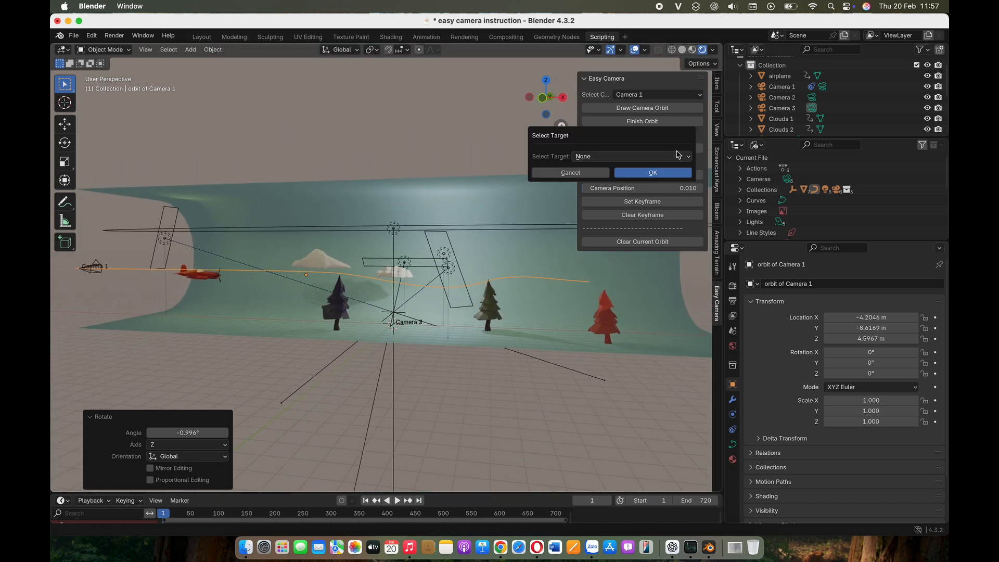
pyautogui.click(630, 156)
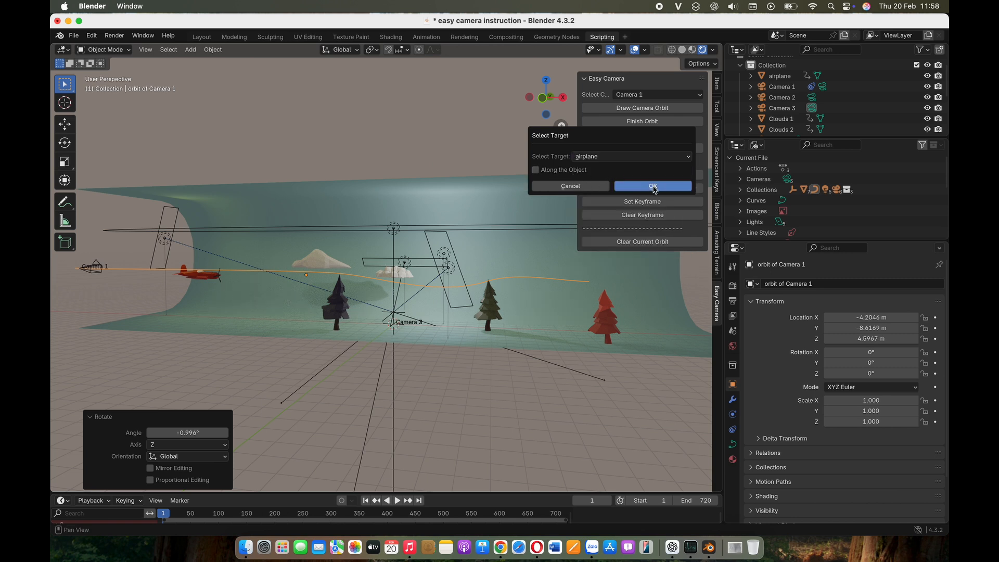
pyautogui.click(652, 186)
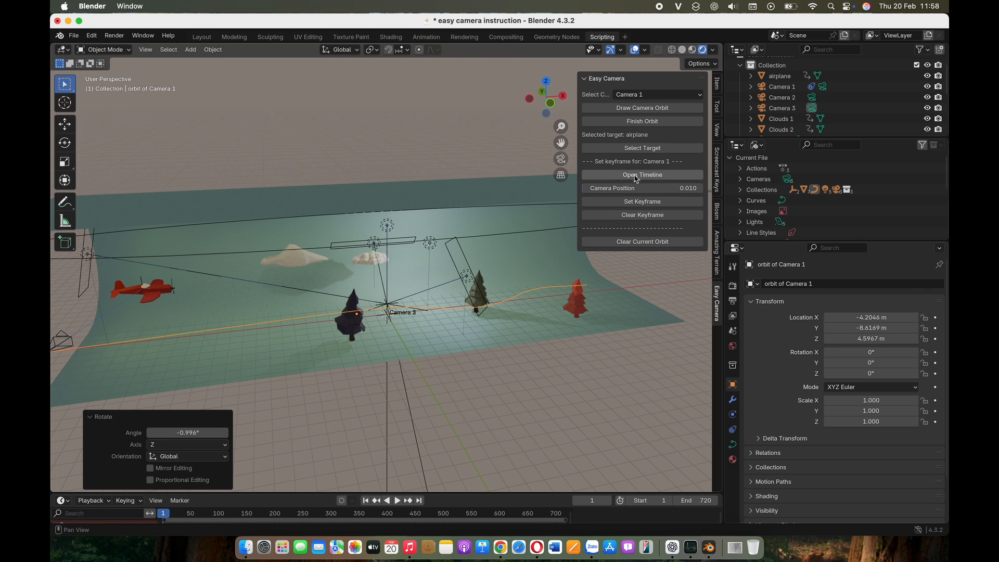
# Keyframe Camera 1's orbit position at start and end frames and set a 34 mm focal length.
pyautogui.click(641, 175)
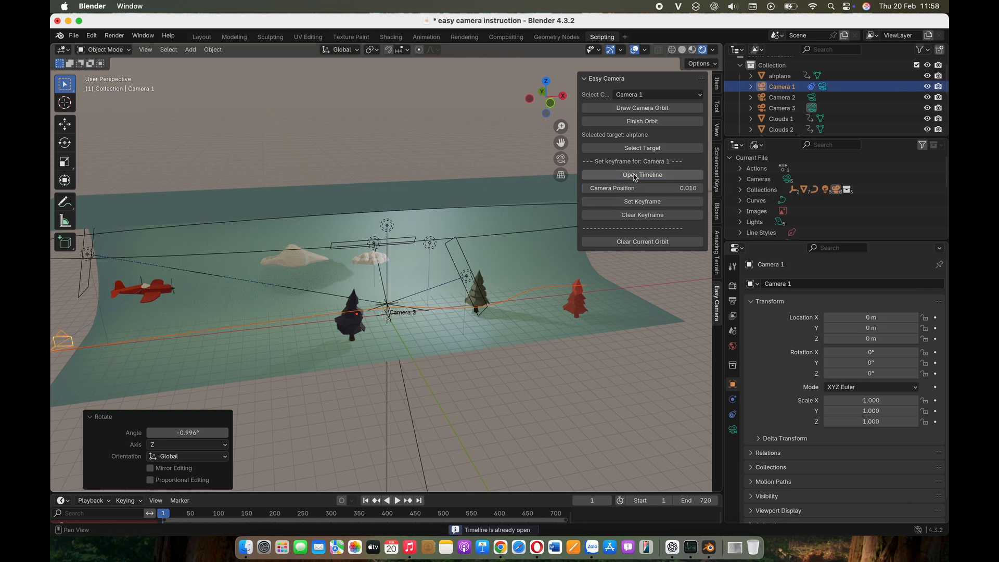
pyautogui.moveTo(278, 491)
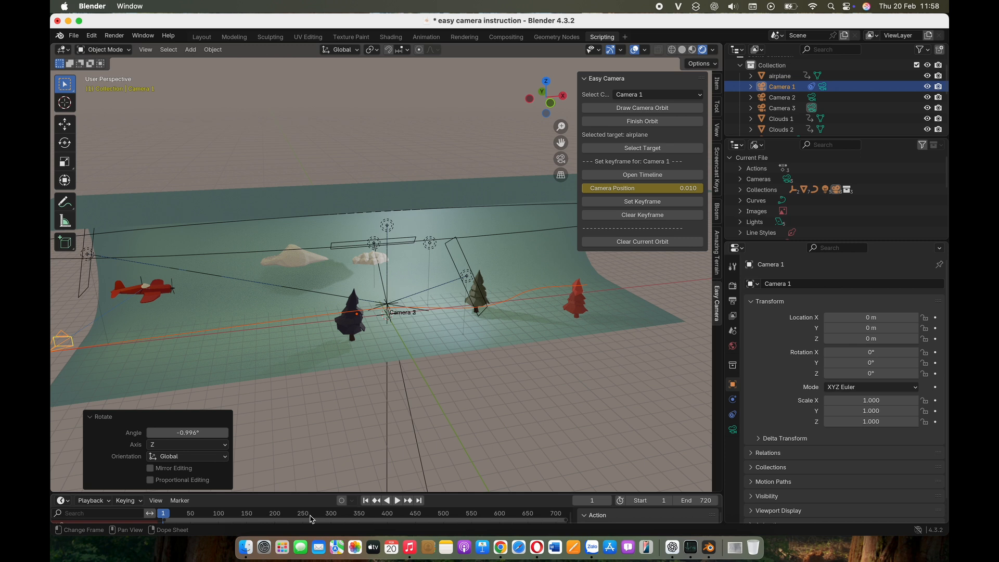
pyautogui.click(315, 513)
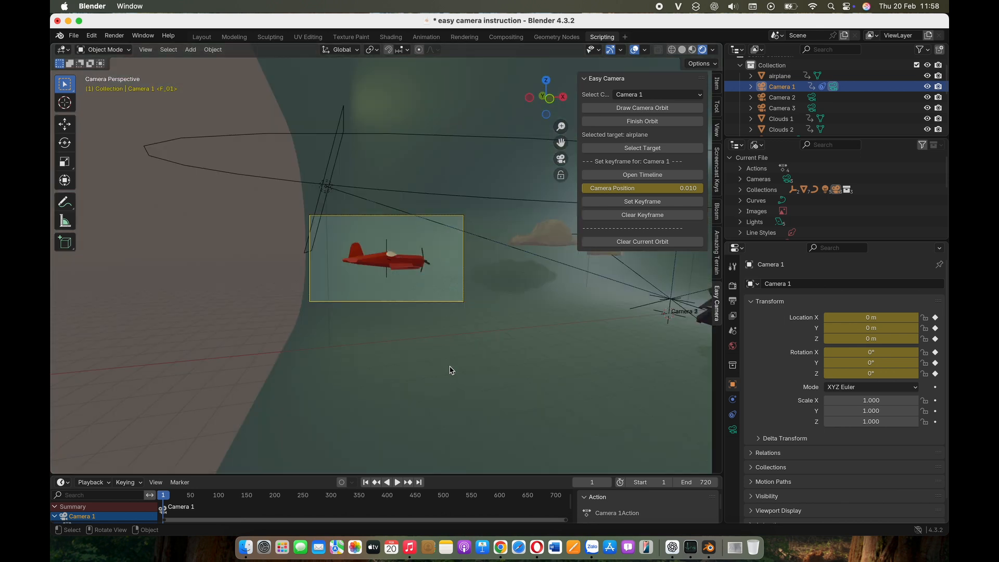
pyautogui.click(397, 482)
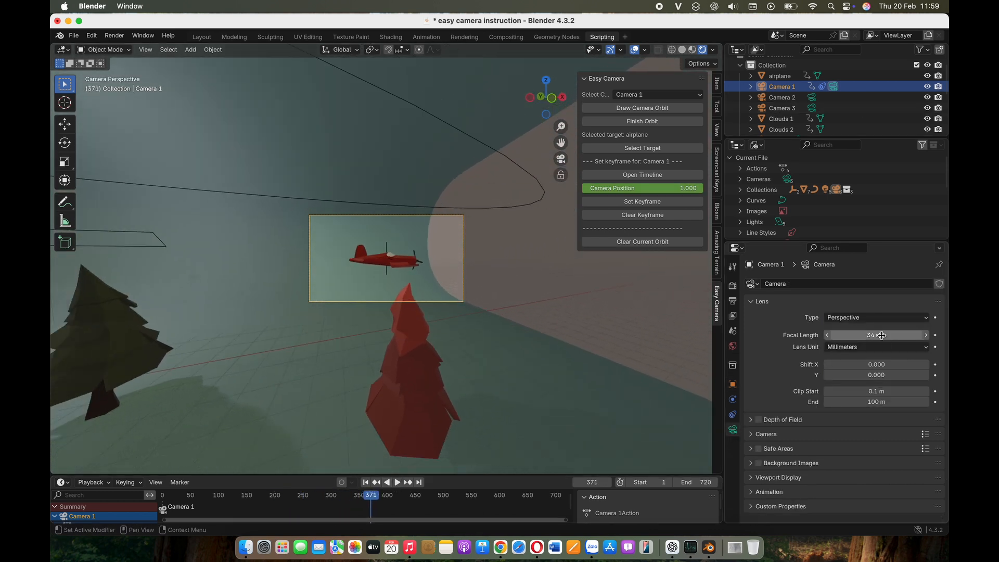
pyautogui.click(395, 482)
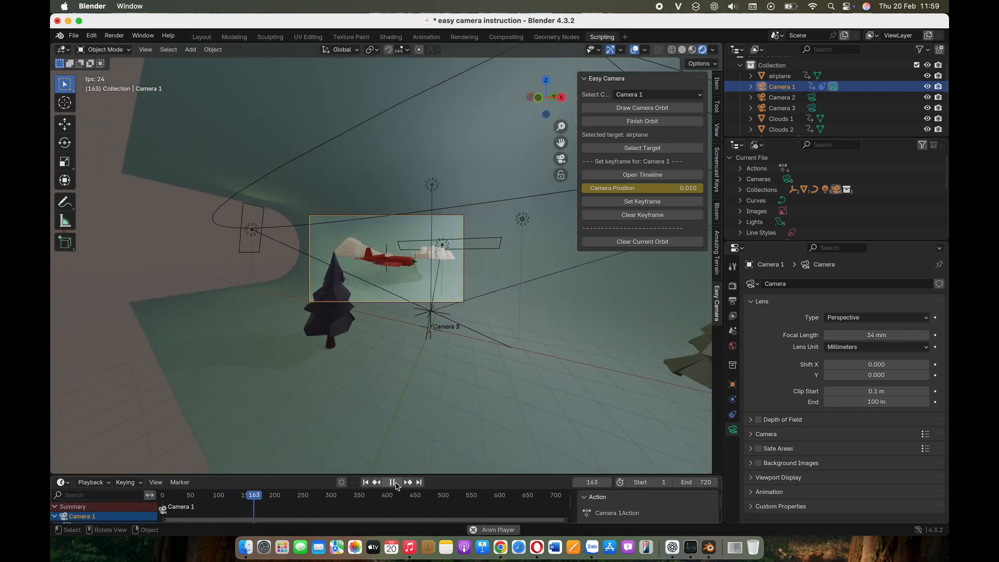
# Play Camera 1's orbit animation, rewind, replay it, then stop playback.
pyautogui.click(393, 482)
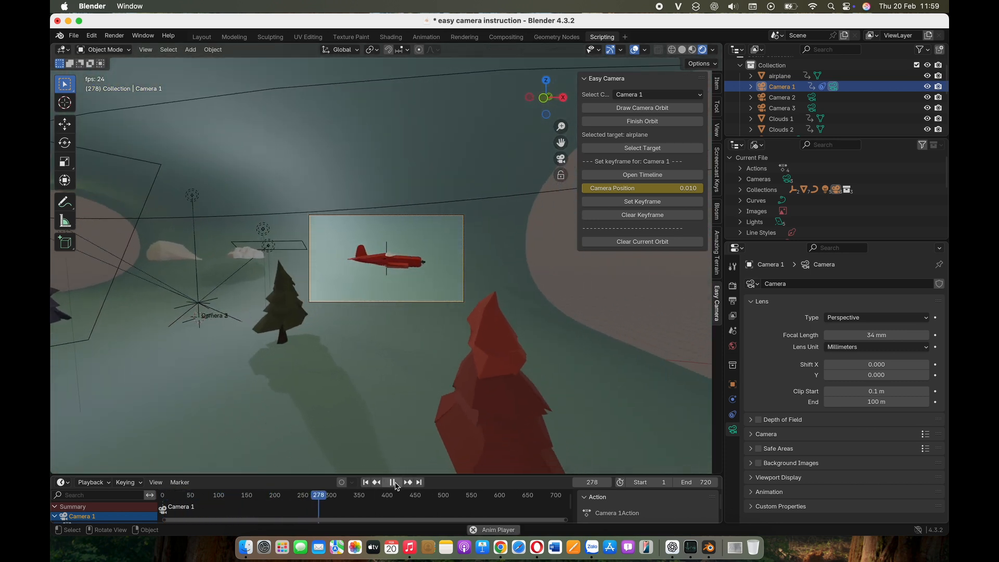
pyautogui.click(396, 482)
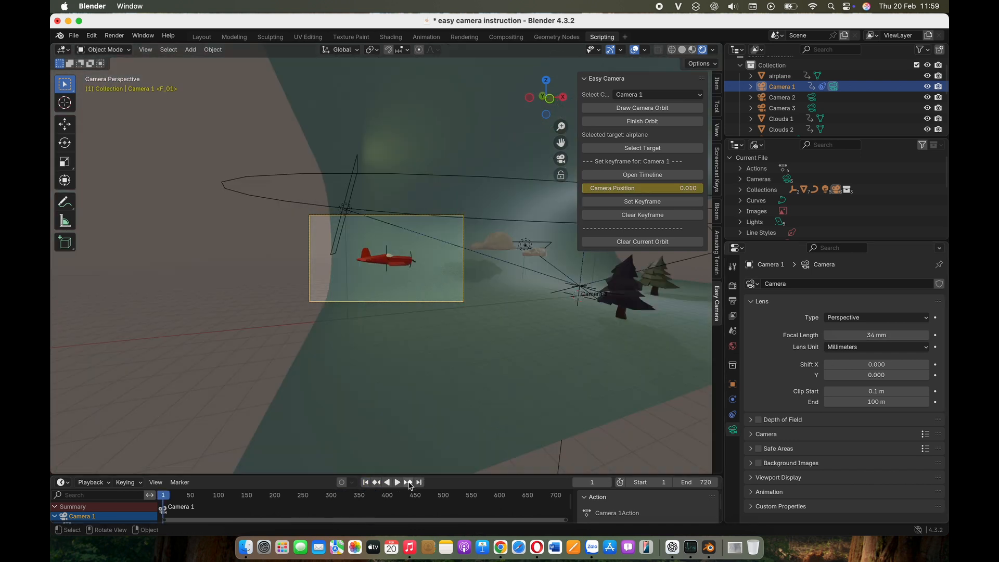
pyautogui.click(396, 481)
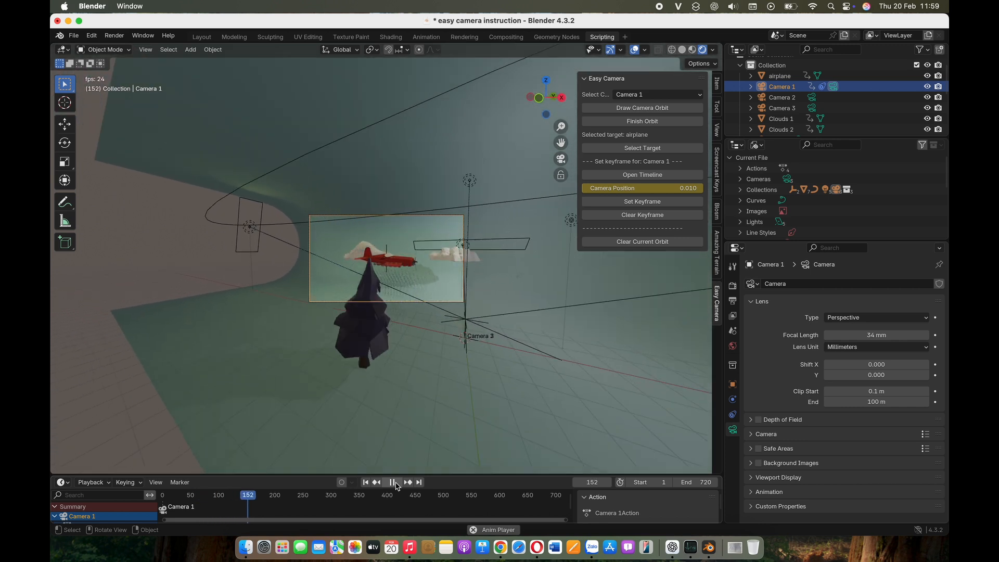
pyautogui.click(392, 482)
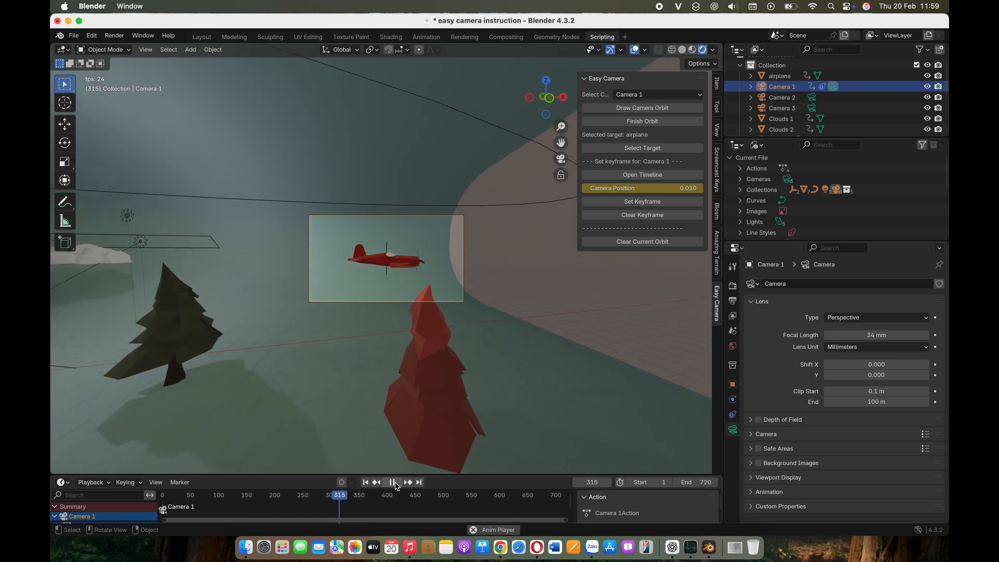
pyautogui.click(364, 482)
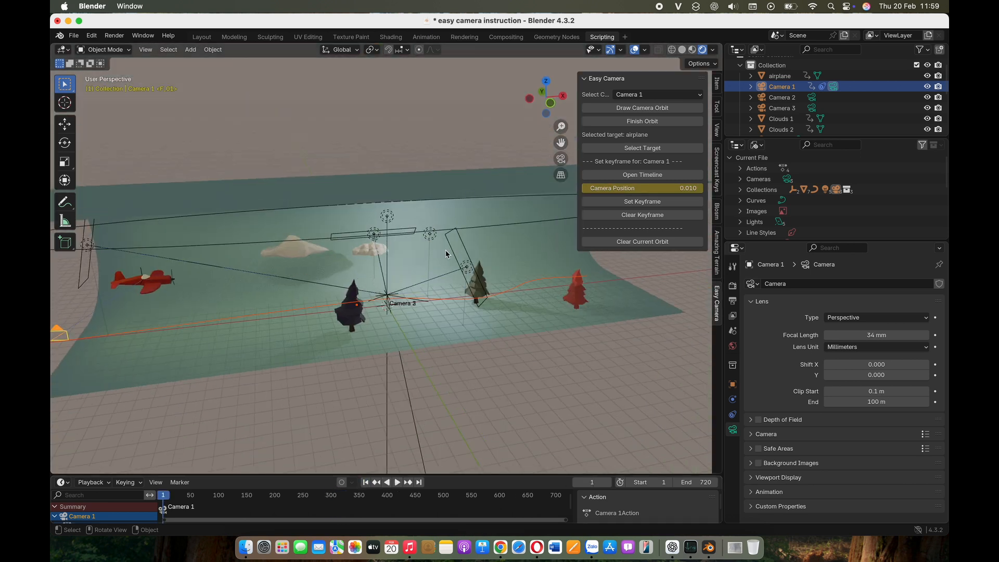
# Choose Camera 2 in Easy Camera's Select Camera list and draw its orbit curve.
pyautogui.click(656, 94)
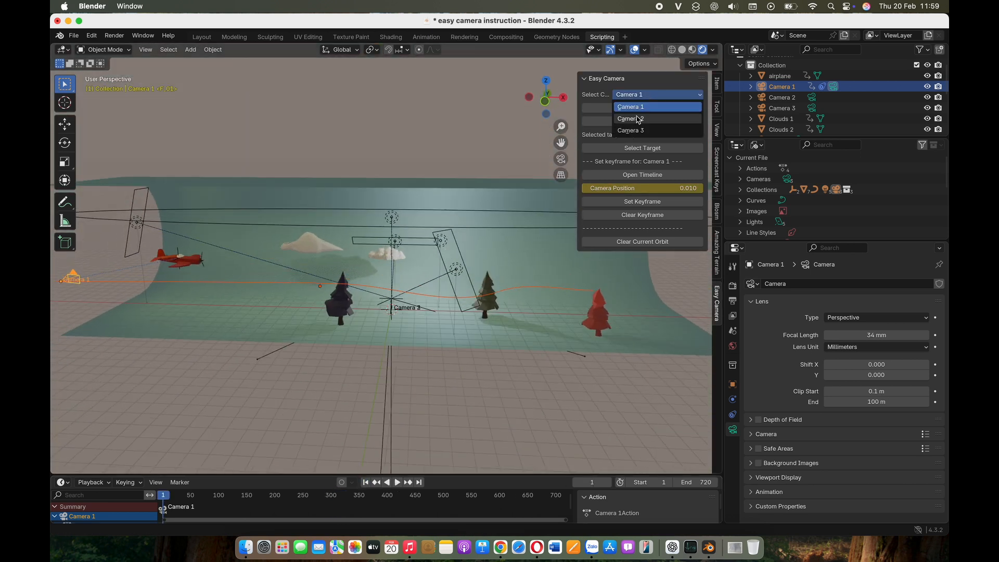
pyautogui.click(630, 119)
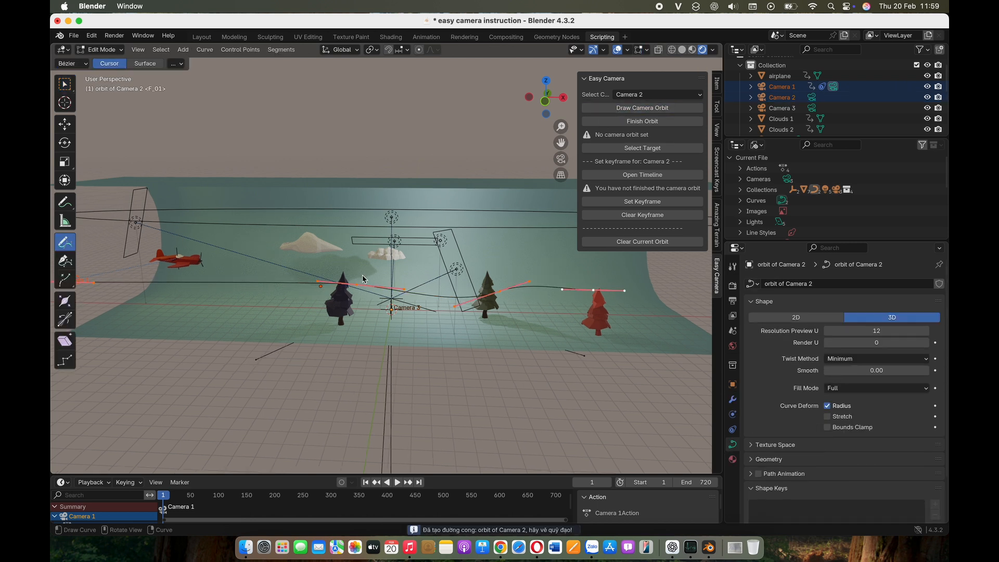
pyautogui.click(656, 94)
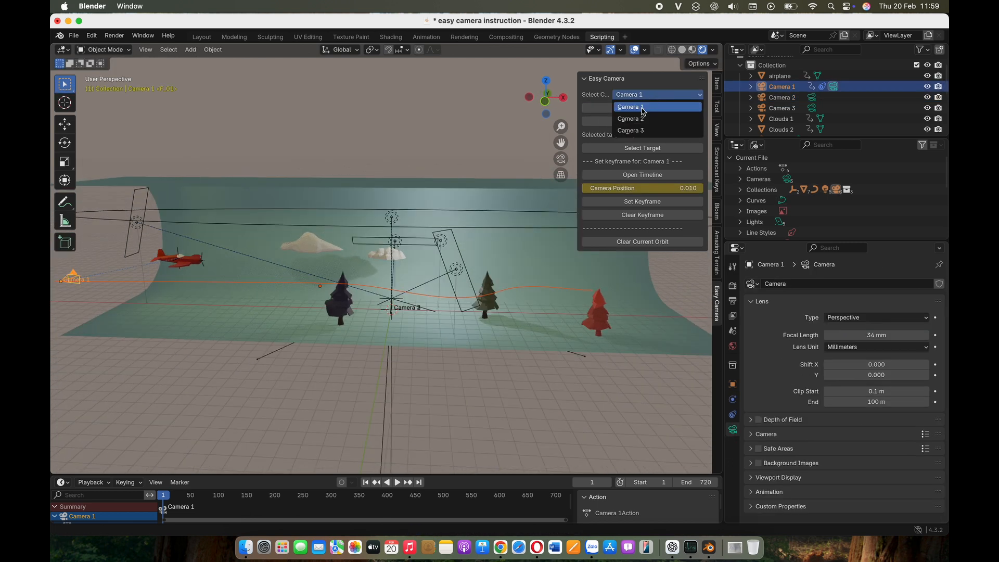
pyautogui.click(630, 118)
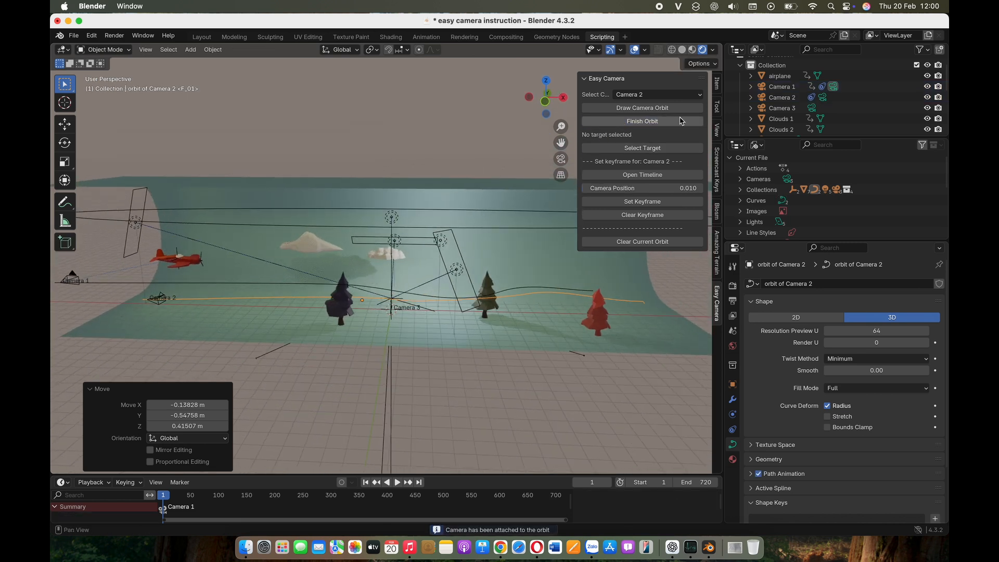
# Set 'orbit of Camera 2' as Camera 2's target and confirm.
pyautogui.click(642, 148)
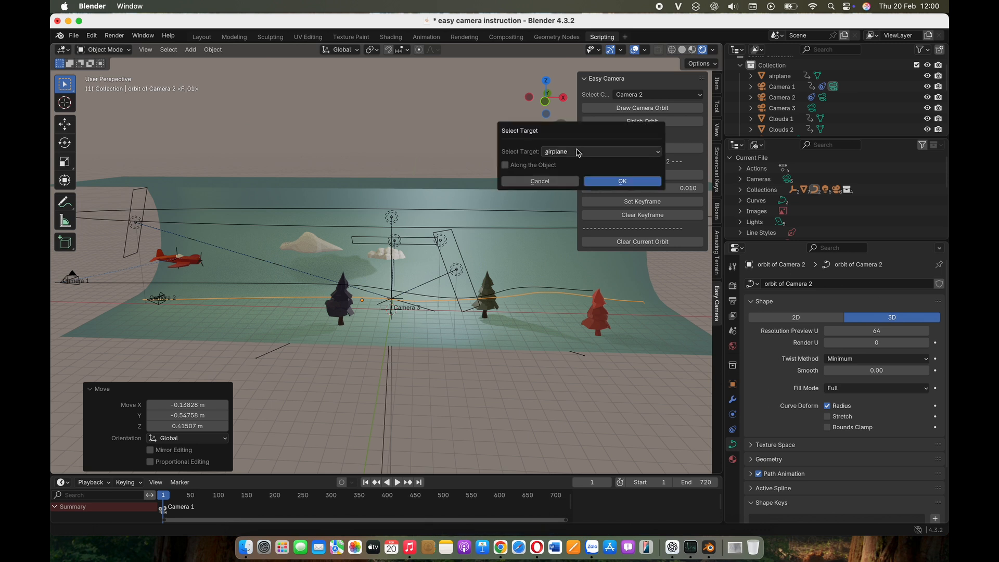
pyautogui.click(598, 151)
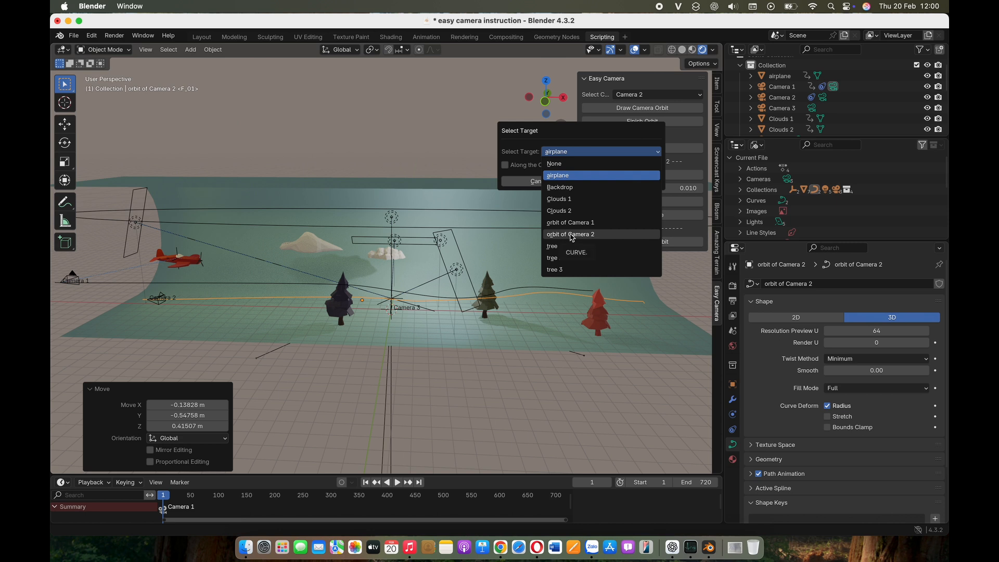
pyautogui.click(569, 234)
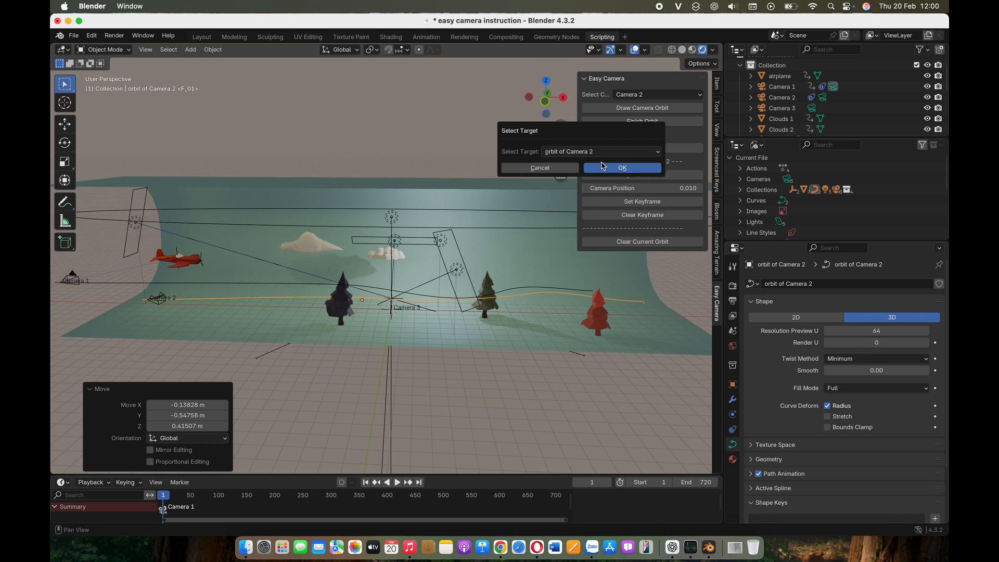
pyautogui.click(621, 168)
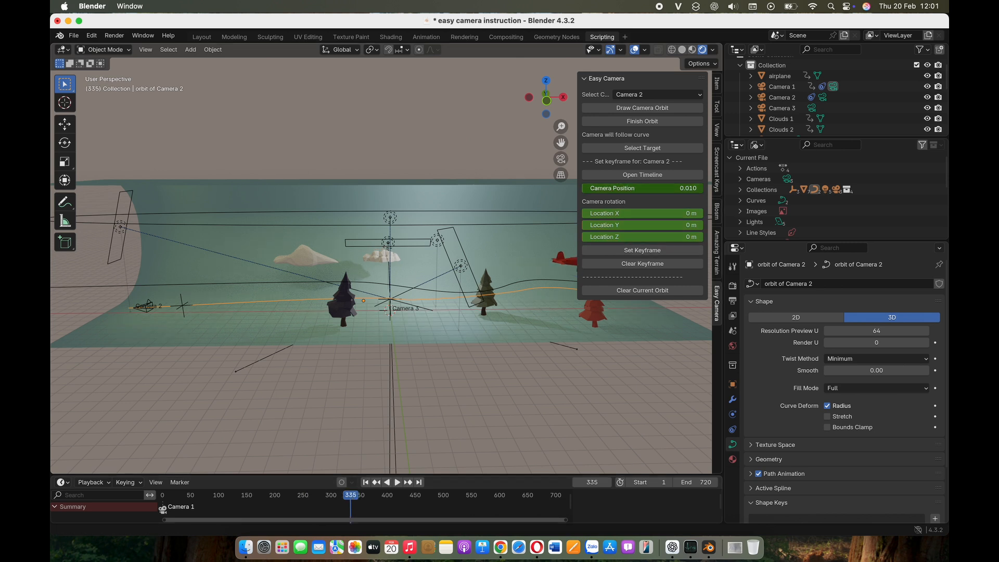
# Drag to move Camera 2's aim point at frame 335.
pyautogui.moveTo(611, 188); pyautogui.dragTo(668, 188)
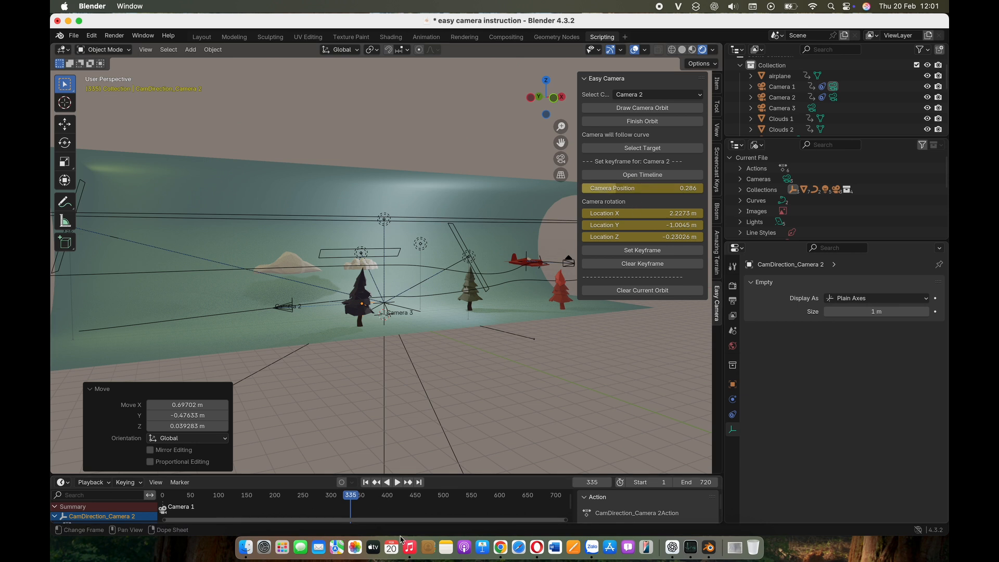
pyautogui.moveTo(642, 175)
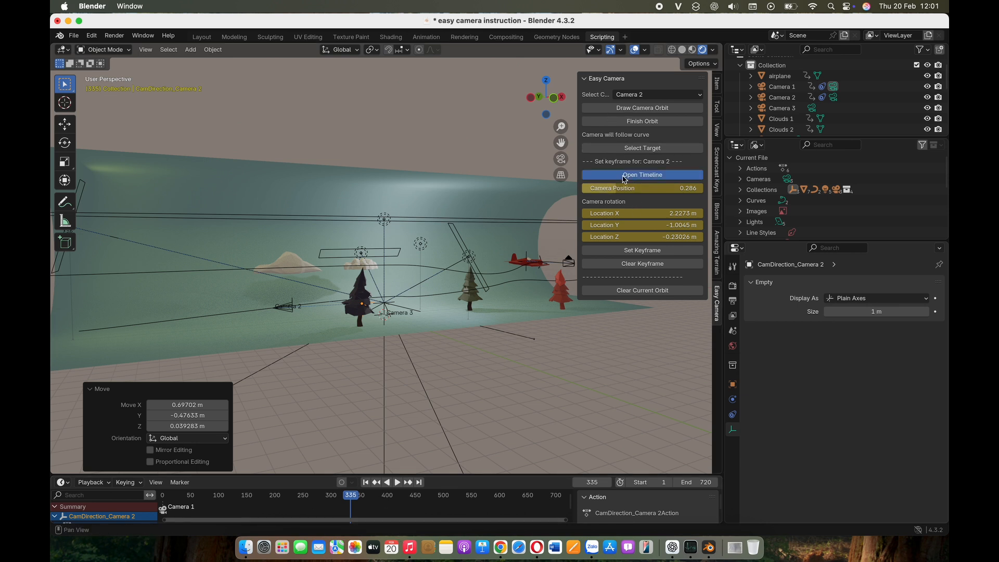
# Keyframe Camera 2's position and direction at frames between about 269 and 471.
pyautogui.click(641, 175)
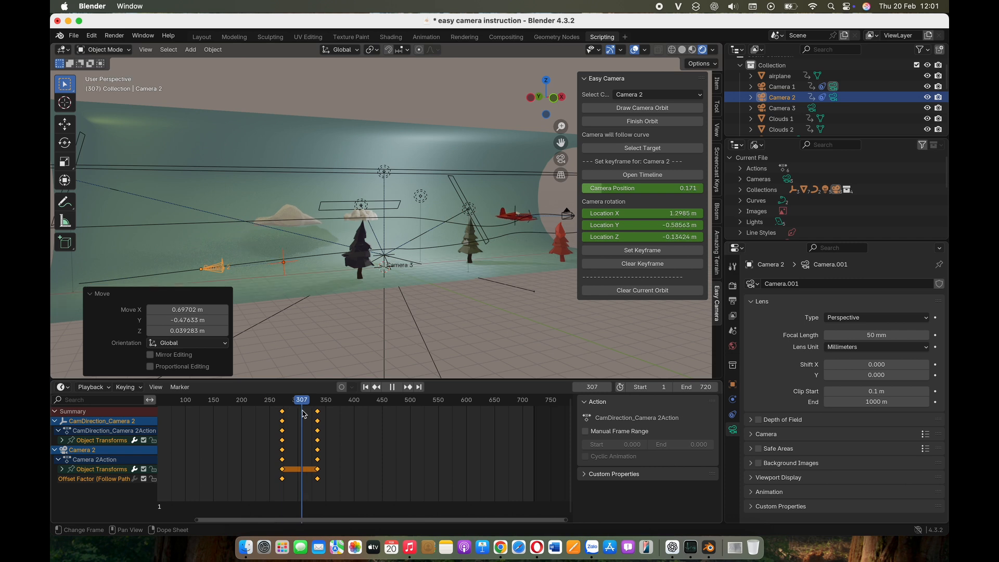
pyautogui.click(354, 400)
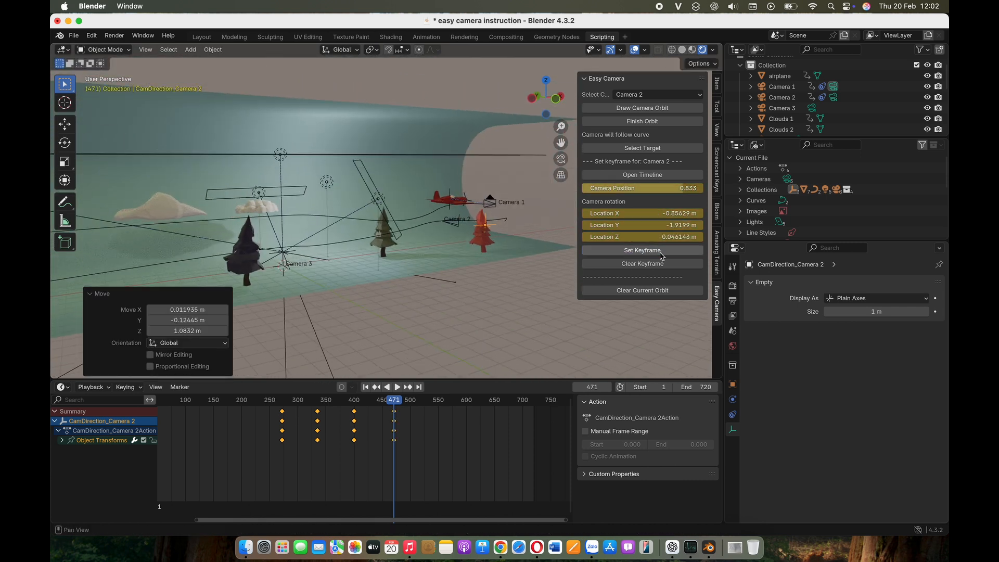
pyautogui.click(185, 399)
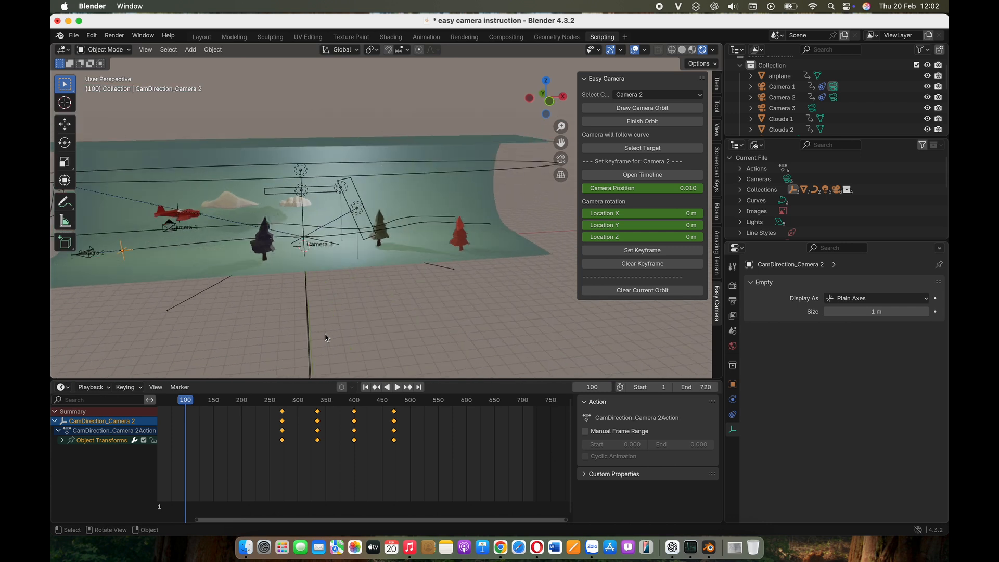
pyautogui.click(396, 387)
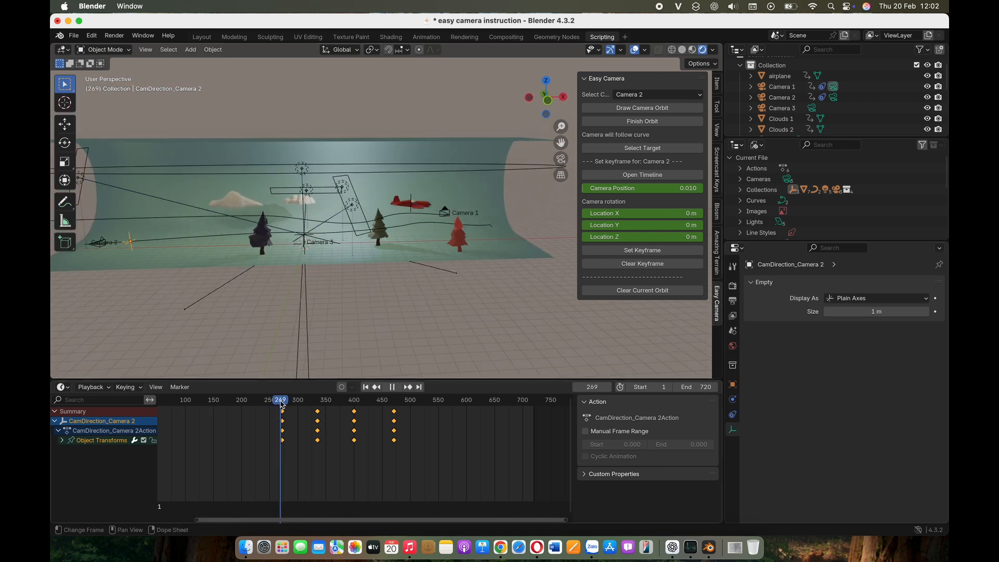
pyautogui.click(781, 97)
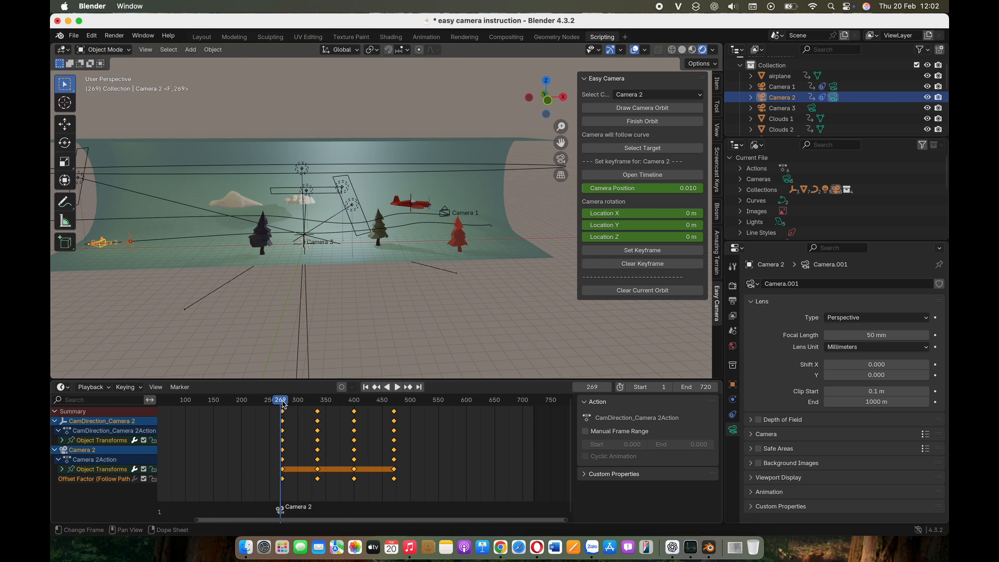
# Select Camera 2 and scrub the timeline past frame 488 to preview its motion.
pyautogui.click(396, 387)
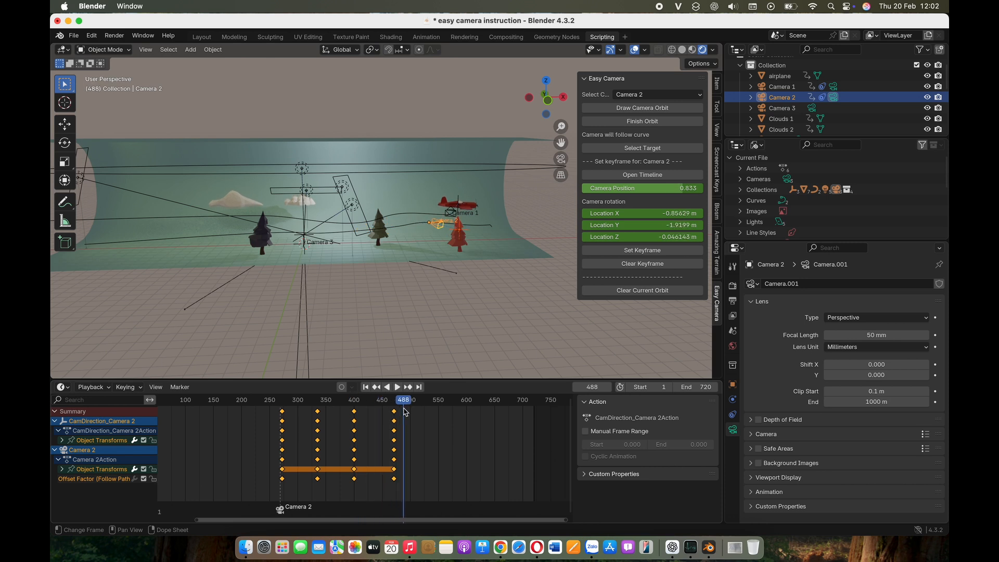
pyautogui.click(397, 386)
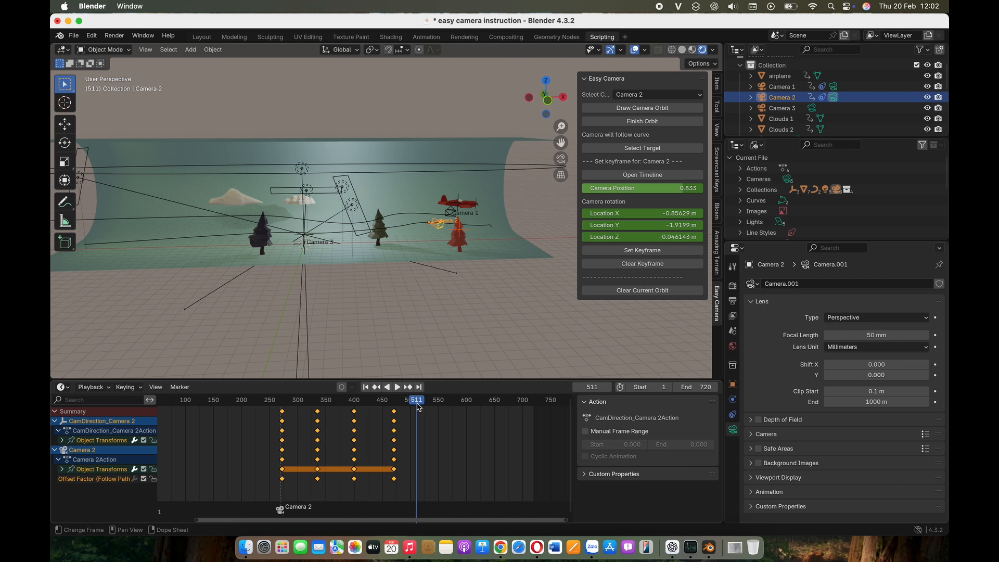
pyautogui.click(397, 386)
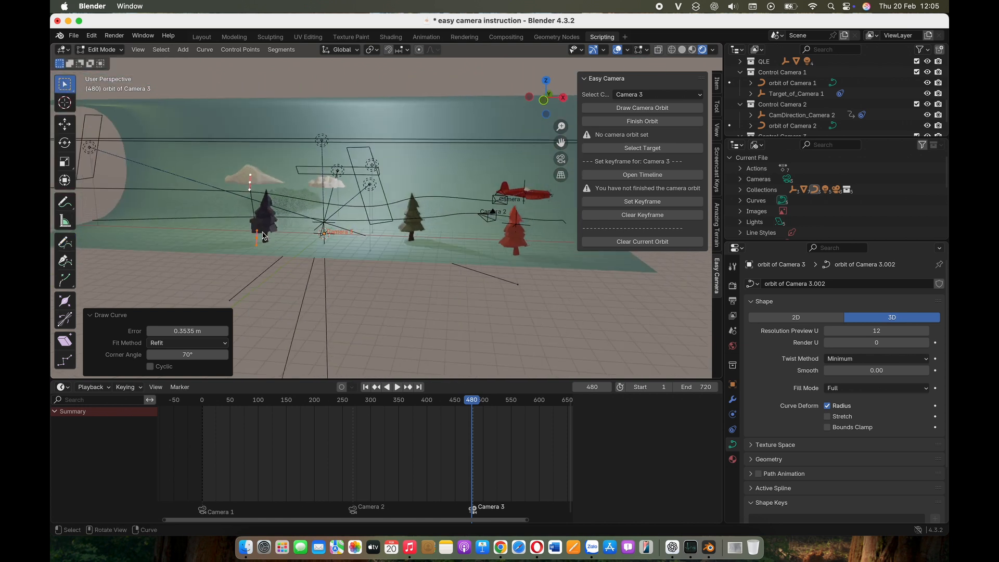
# Draw Camera 3's orbit curve around the trees and bring up its target selection.
pyautogui.moveTo(261, 234); pyautogui.dragTo(217, 216)
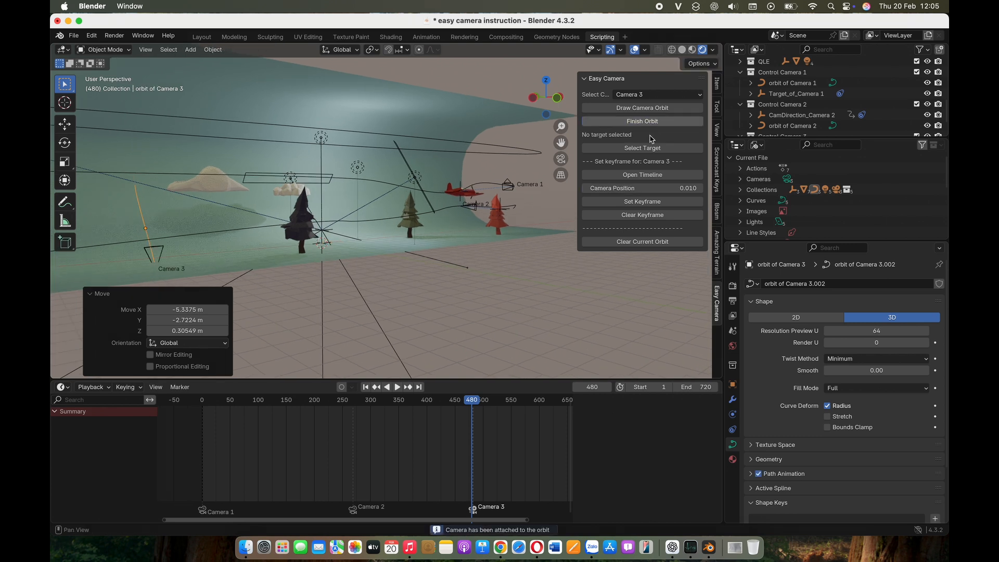
pyautogui.click(641, 148)
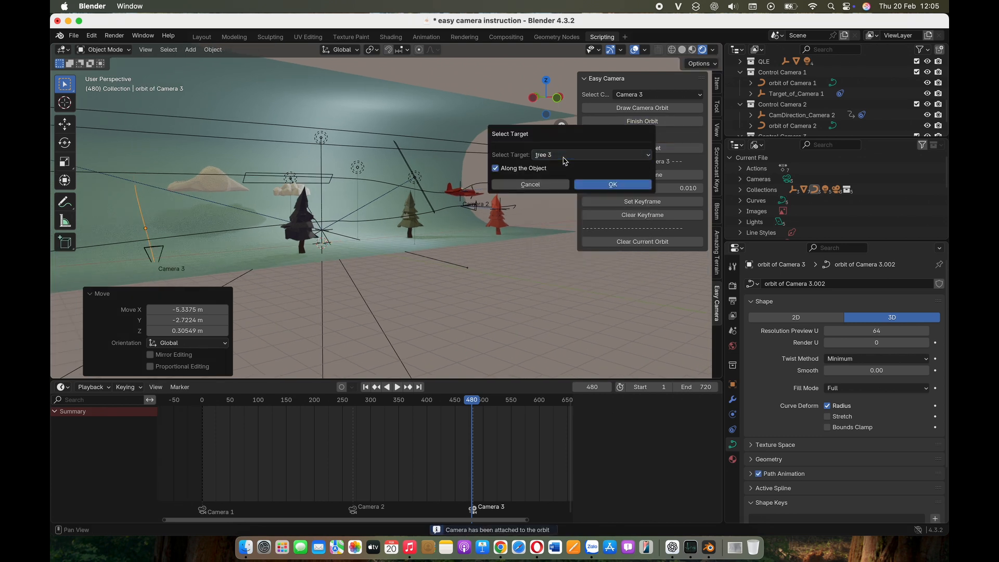
# Target Camera 3 along tree 3, slide it partway along its orbit, and view through it.
pyautogui.click(611, 184)
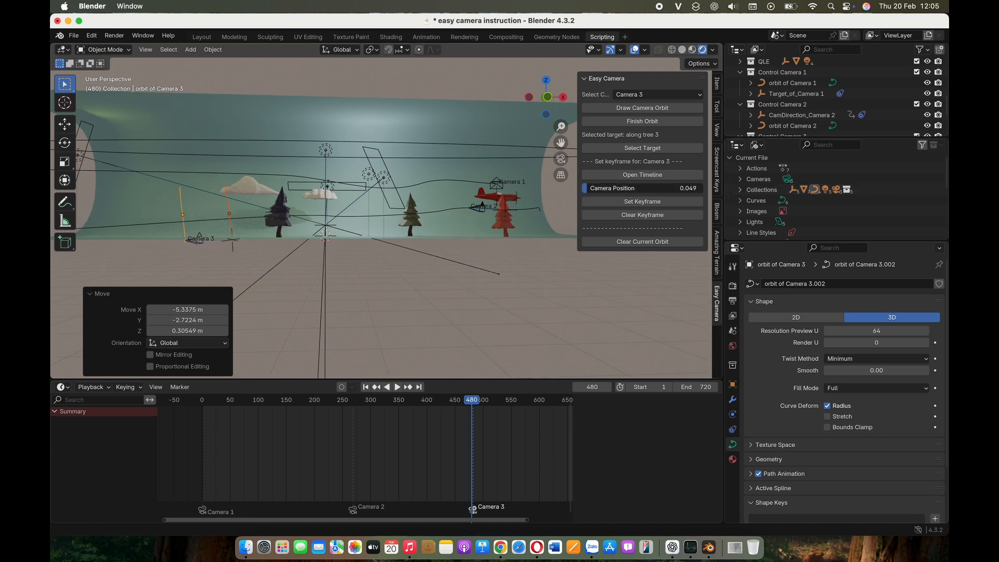
pyautogui.moveTo(612, 187); pyautogui.dragTo(650, 188)
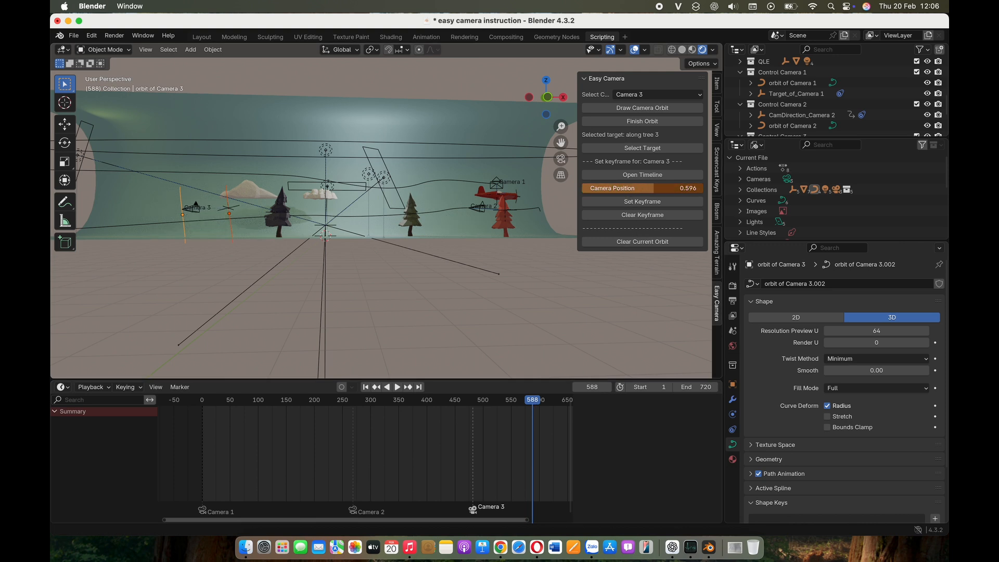
pyautogui.moveTo(612, 188); pyautogui.dragTo(649, 188)
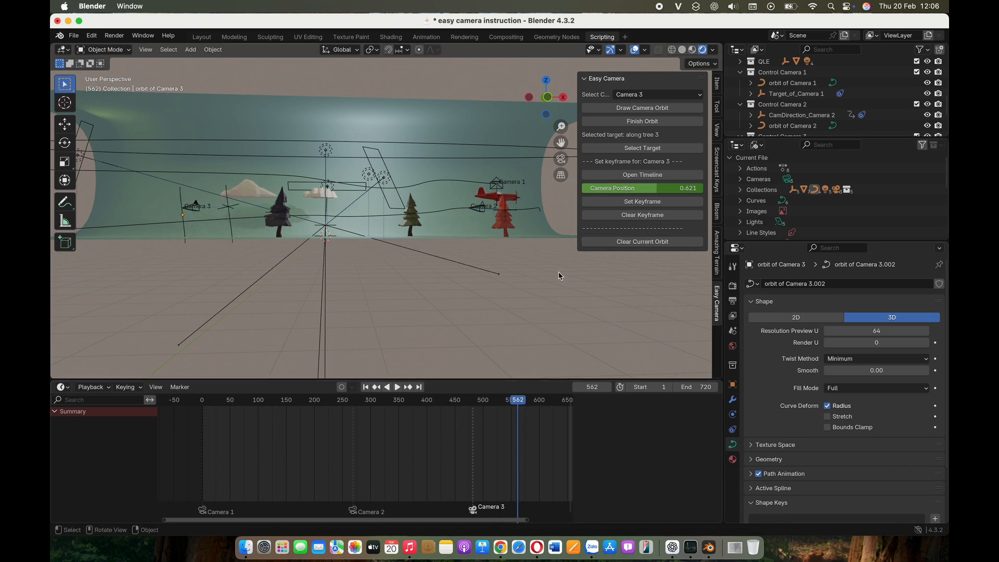
pyautogui.press('KP_0')
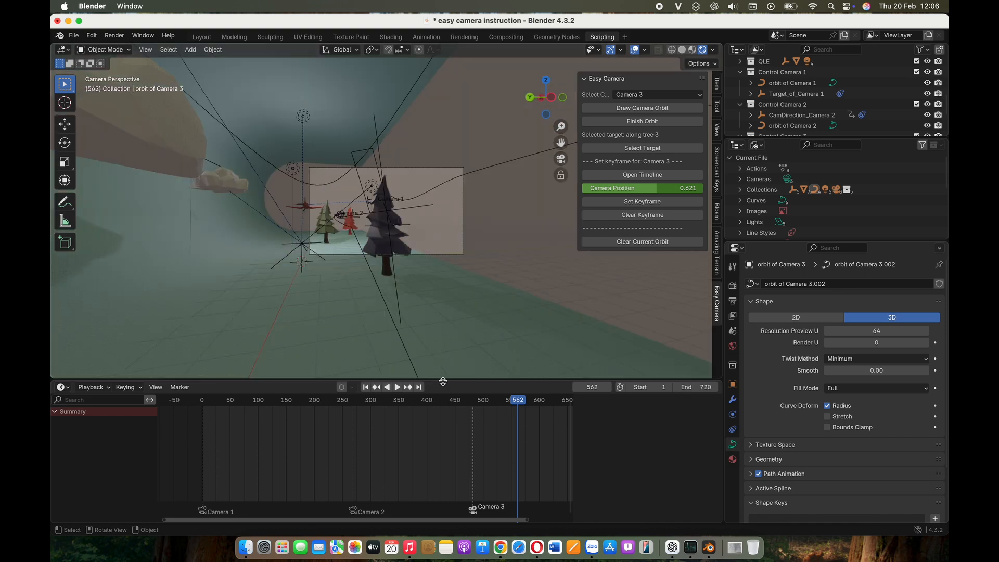
# Rewind to the first frame and play back the animation through Camera 3's view.
pyautogui.click(364, 386)
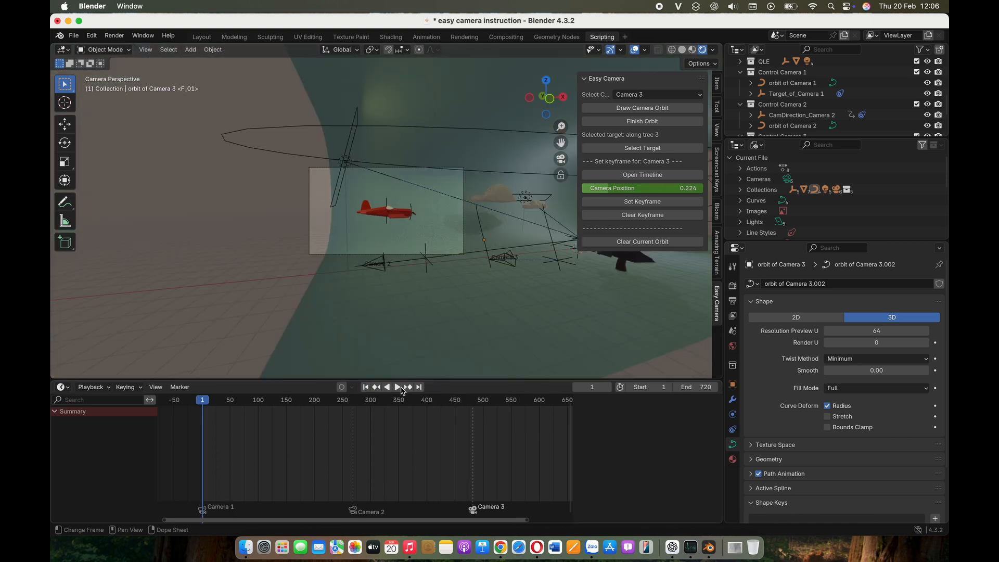
pyautogui.click(396, 386)
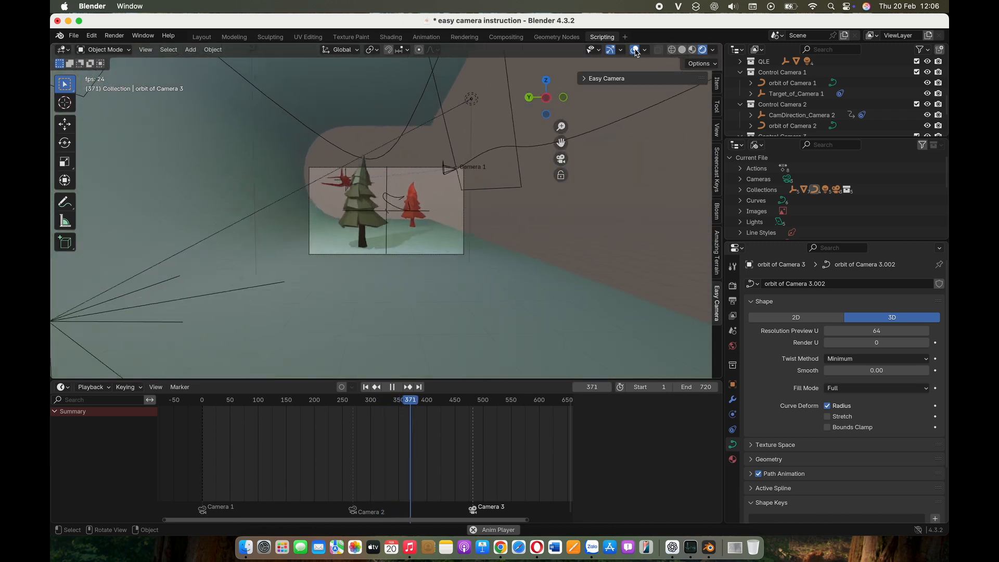
pyautogui.click(390, 386)
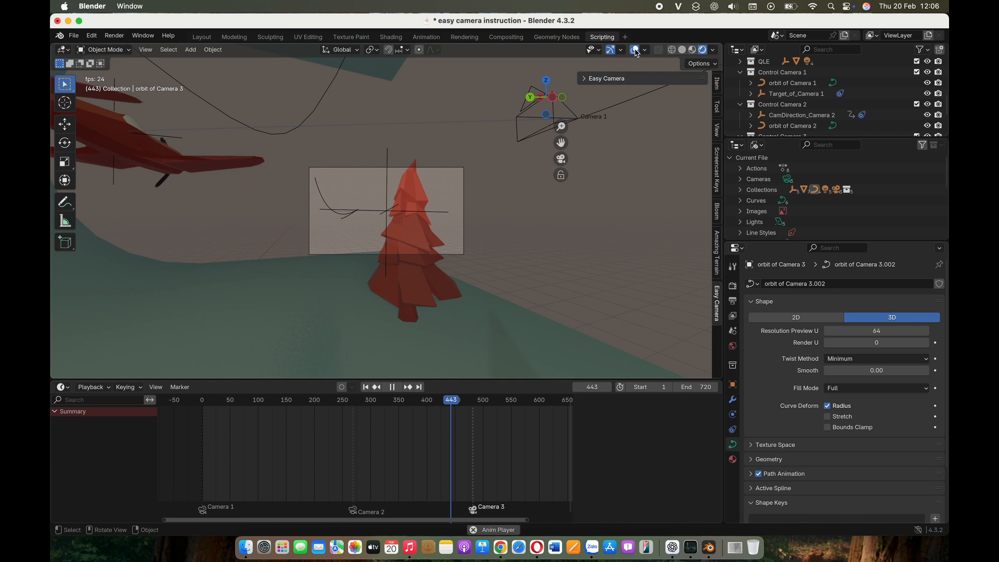
pyautogui.click(391, 387)
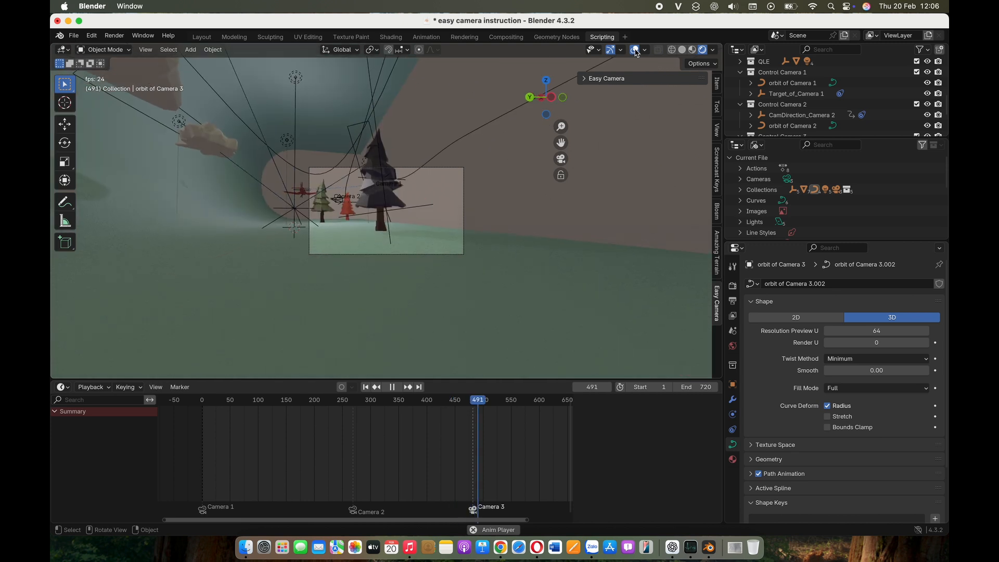